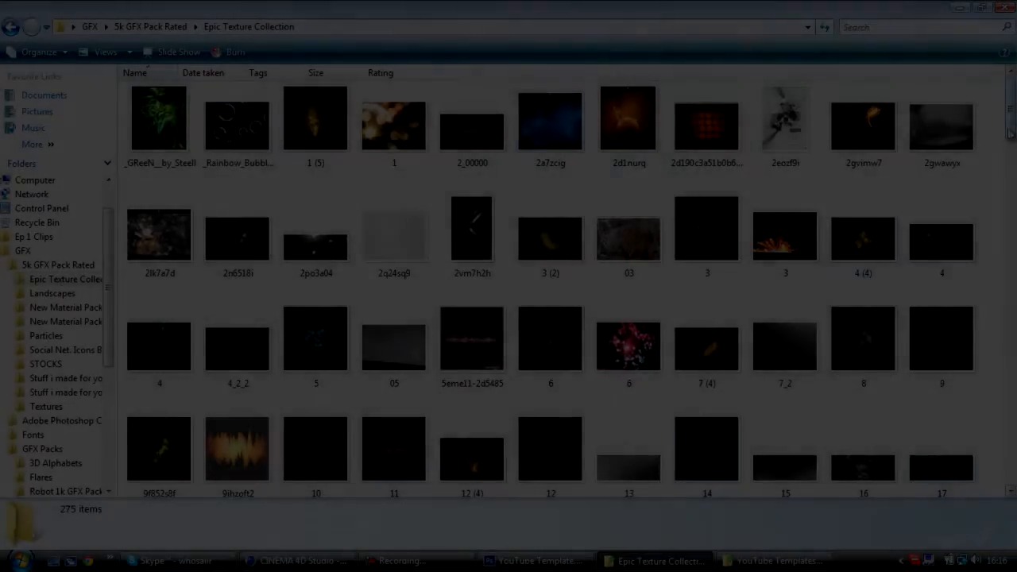
Step: Commit the resize of The Darkness II glow before adding the sideways Valour text
scroll(down, 3)
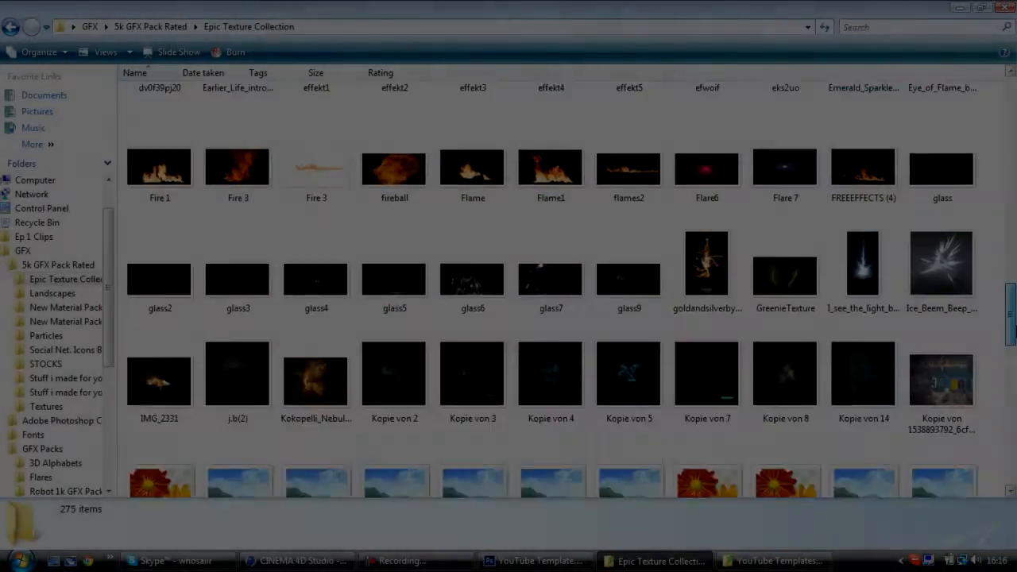
scroll(down, 3)
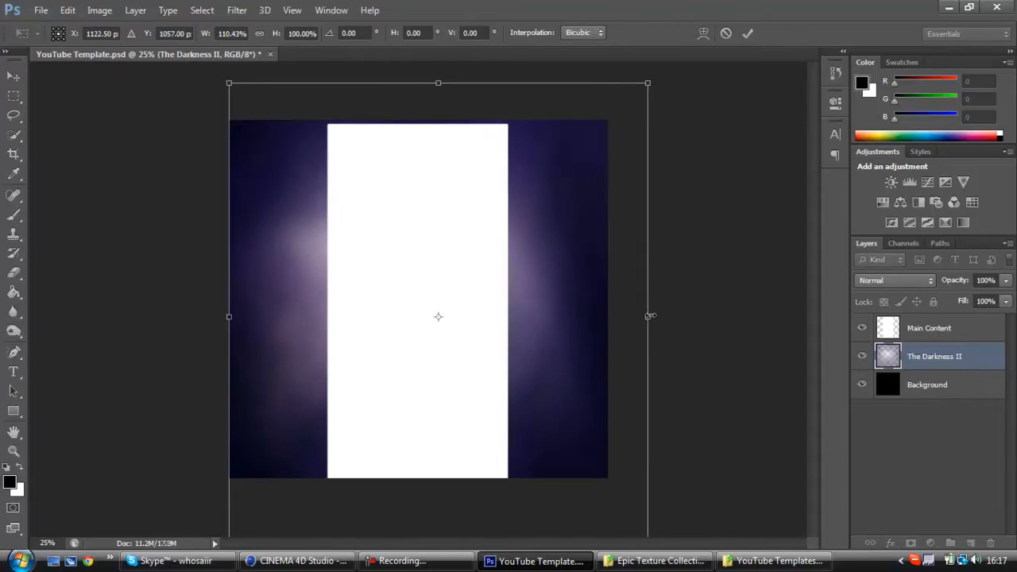
click(927, 383)
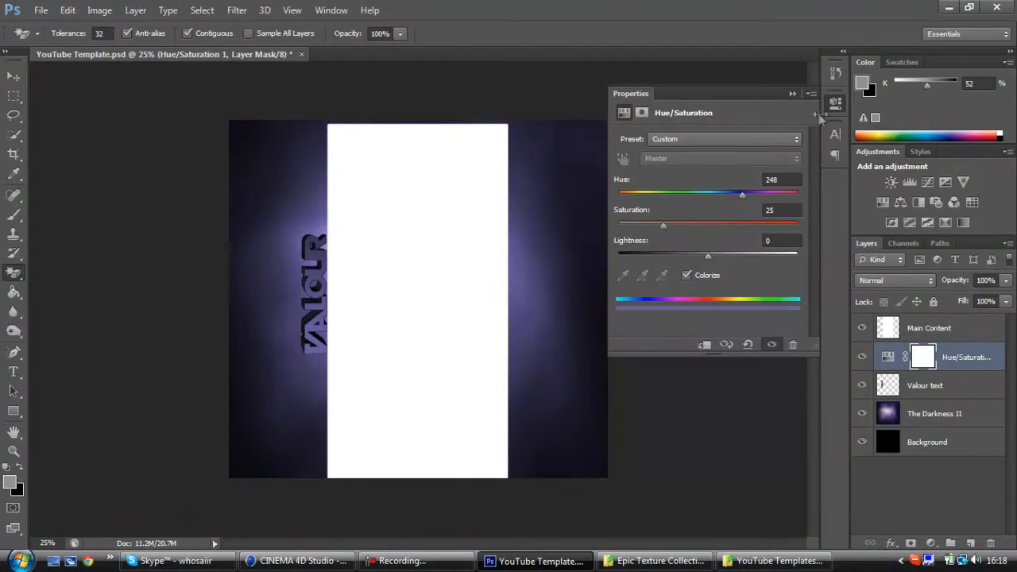
Step: Dismiss the Hue/Saturation settings and bring in the Flare 7 image for the right side
click(925, 384)
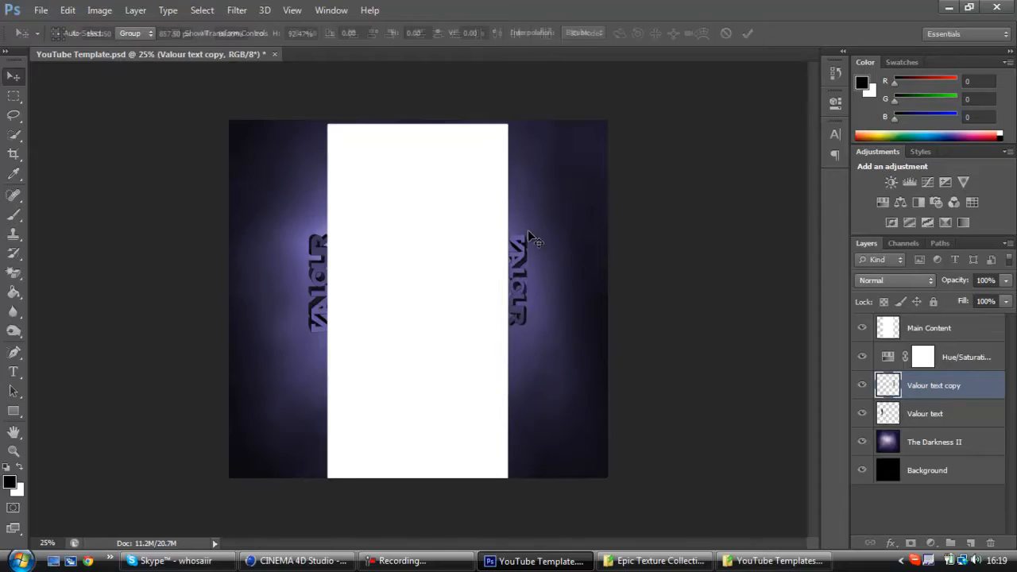
click(642, 561)
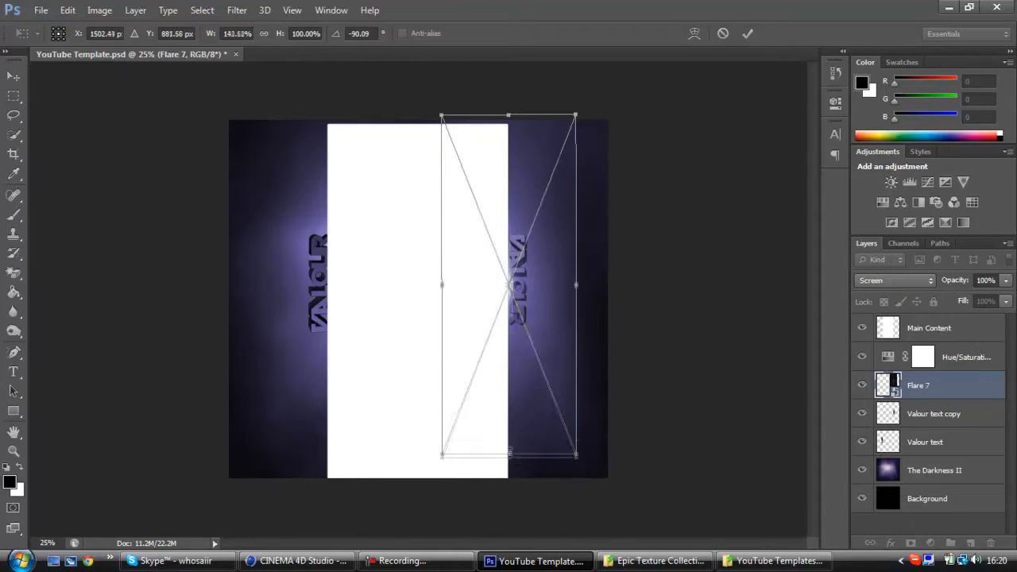
Step: Commit the rotated Flare 7 placement along the panel's right edge
key(Return)
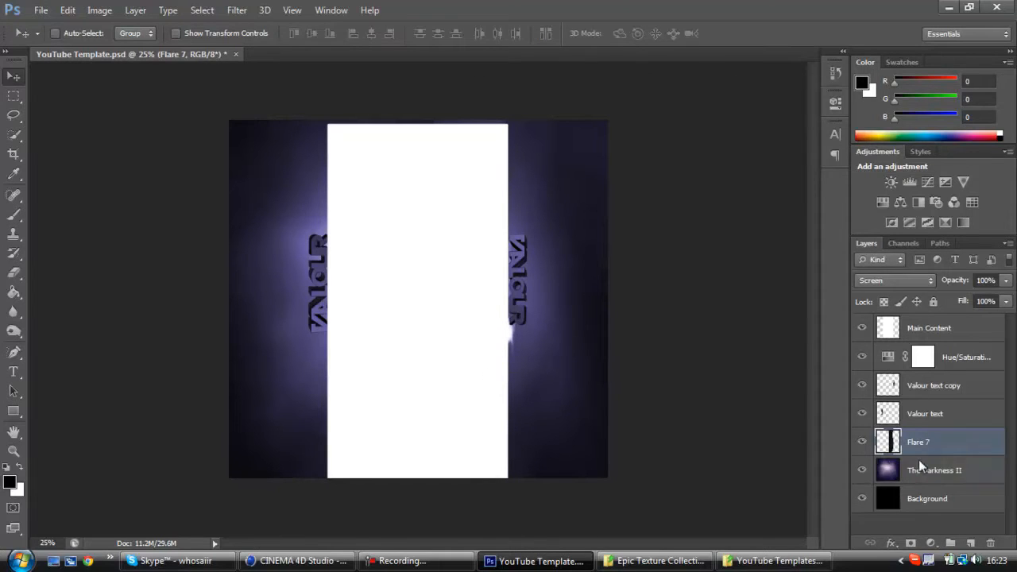
Step: Duplicate the Flare 7 layer, then duplicate the effekt4 flare layer as well
right_click(922, 442)
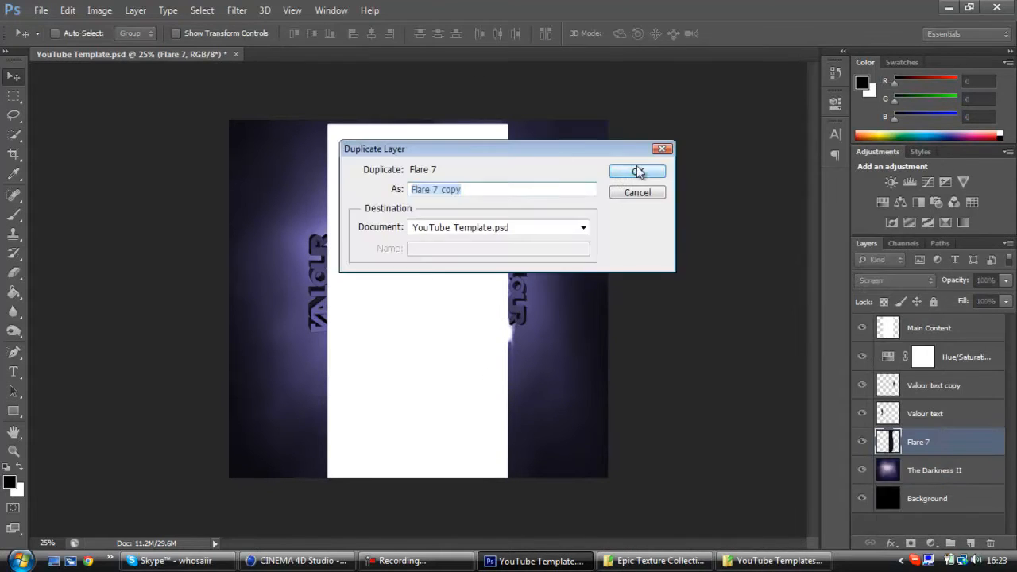
click(637, 172)
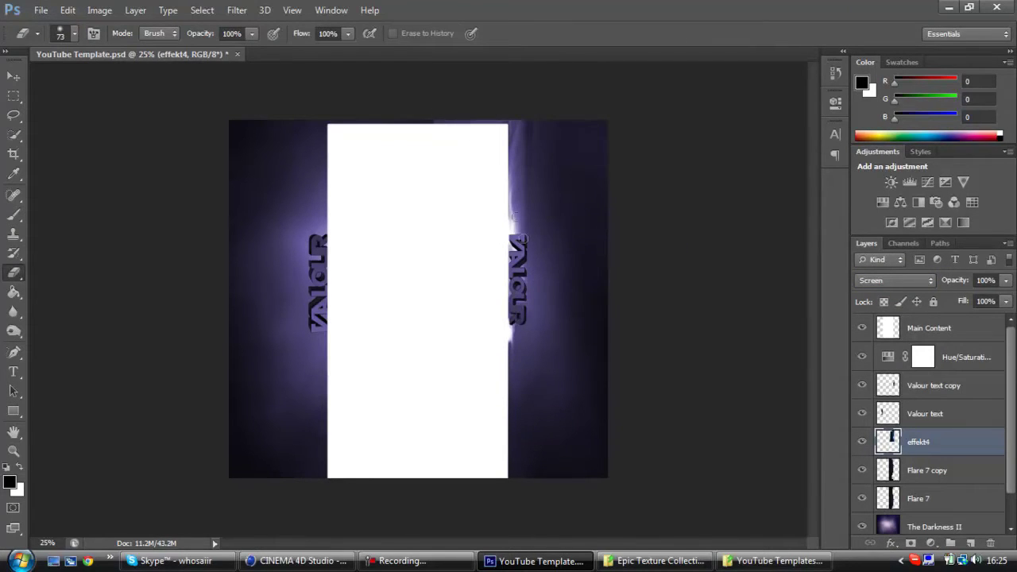
click(928, 497)
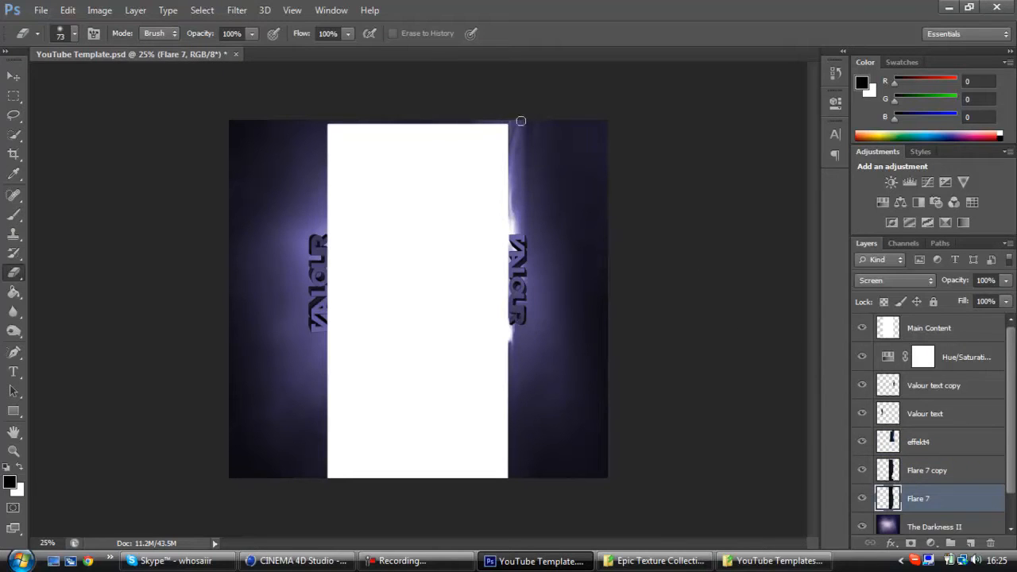
click(925, 442)
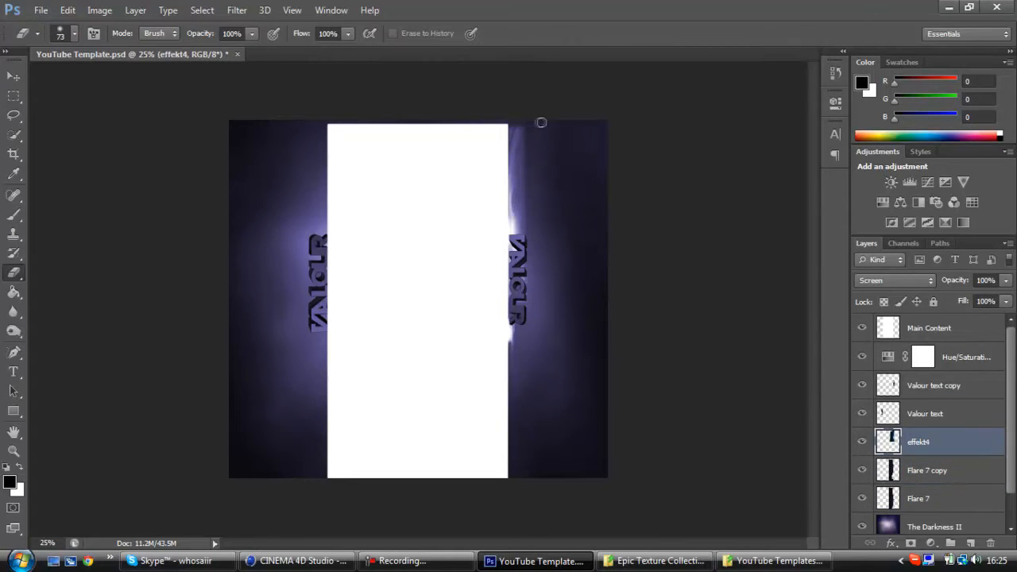
key(Ctrl+t)
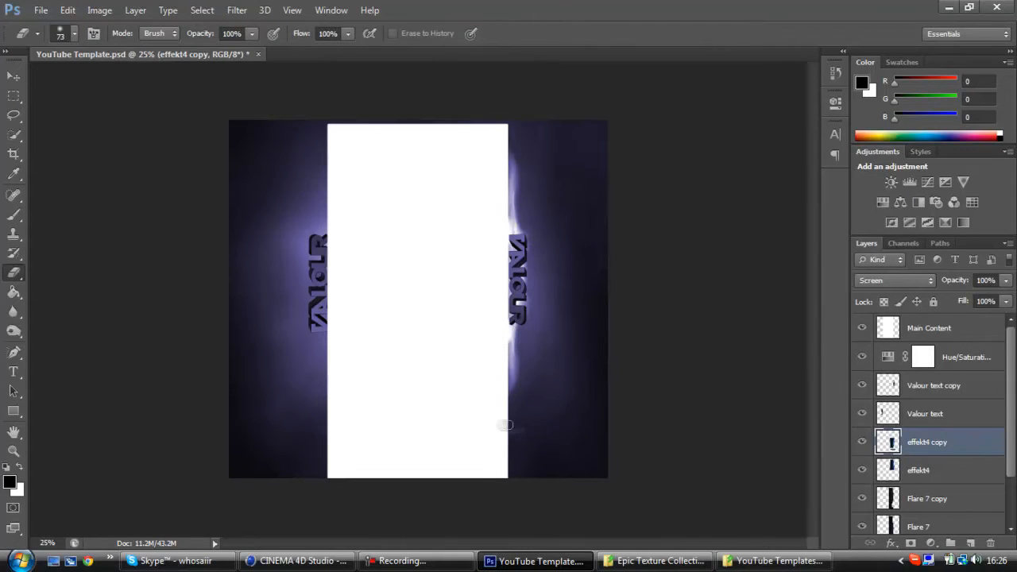
Step: Switch between Photoshop and the Textures folder to bring in effekt5 and Rainbow Bubbles
click(655, 561)
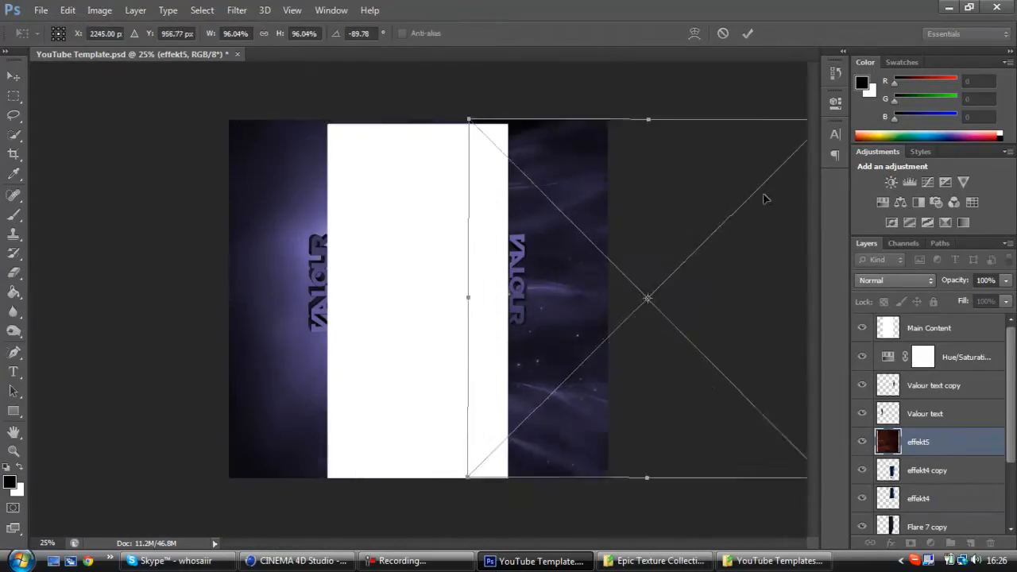
click(653, 561)
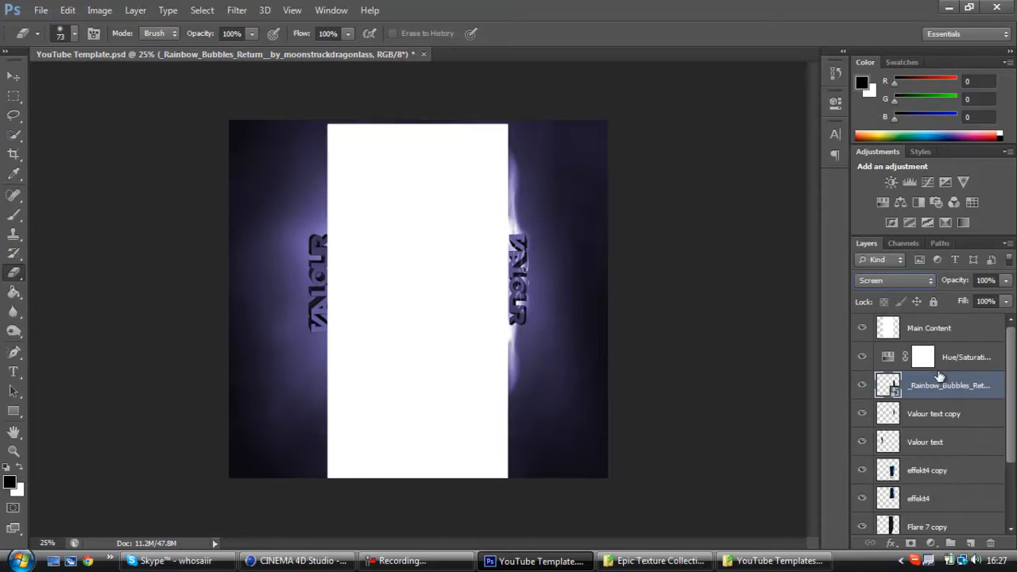
click(655, 560)
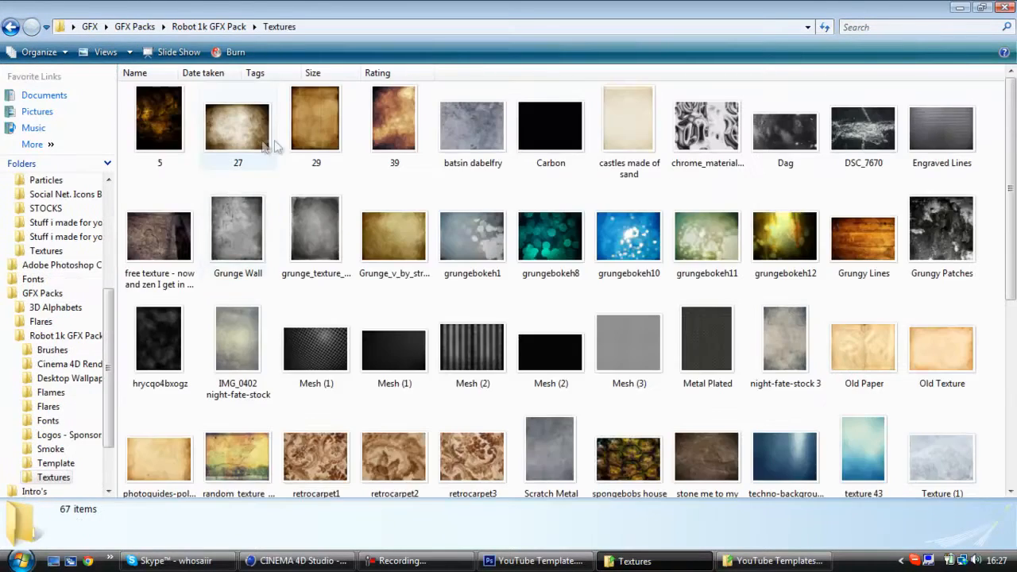
Step: Select the texture named 27 in the Robot 1k GFX Pack Textures folder
click(534, 561)
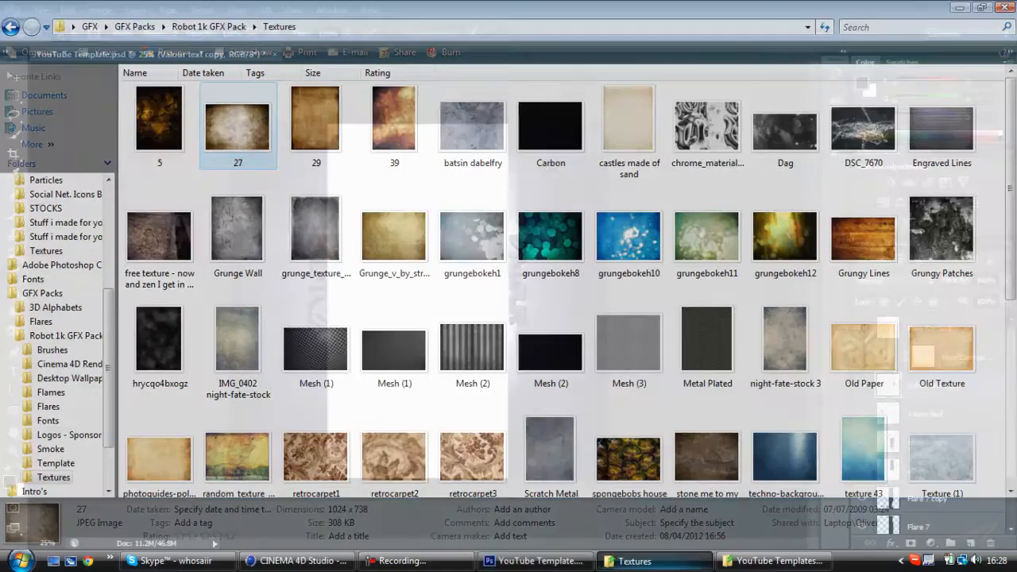
scroll(down, 3)
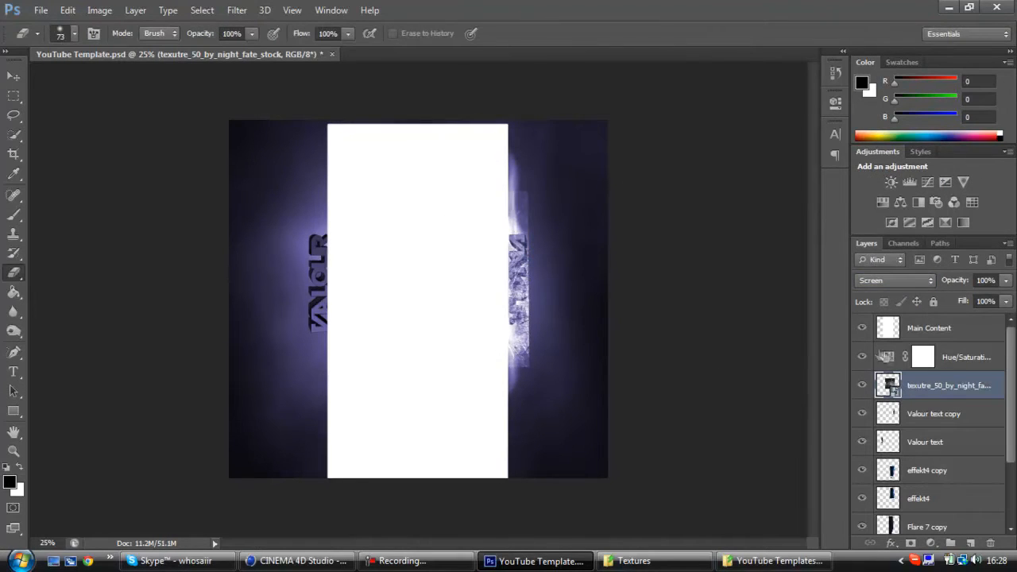
Step: Set the Mesh (1) texture layer's blend mode to Screen
click(893, 280)
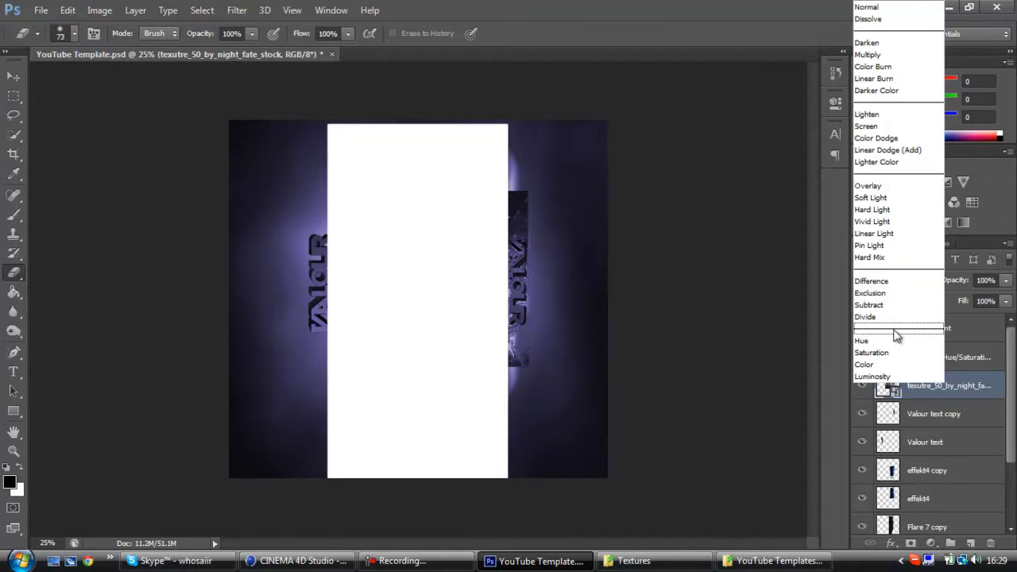
click(866, 127)
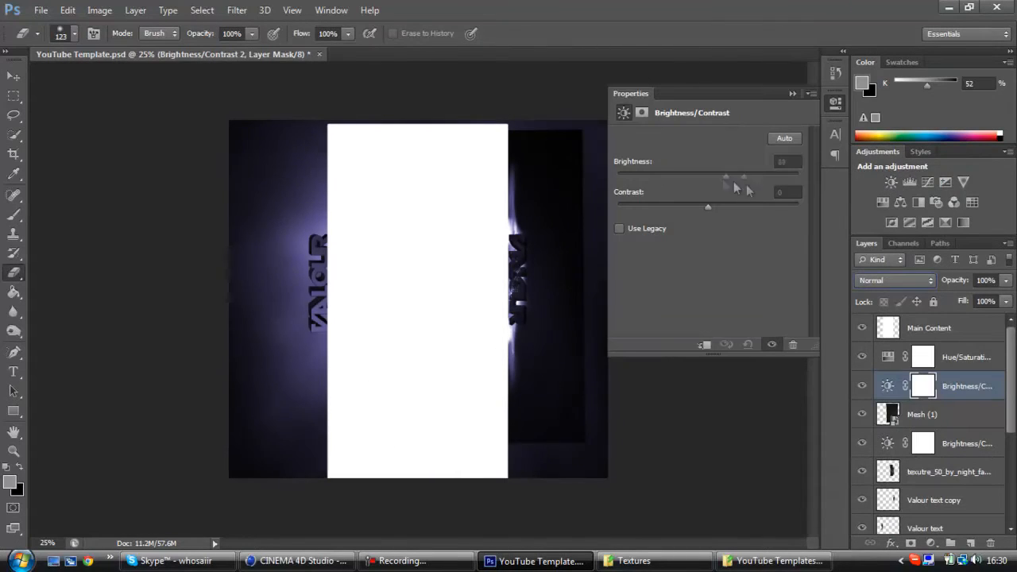
click(946, 386)
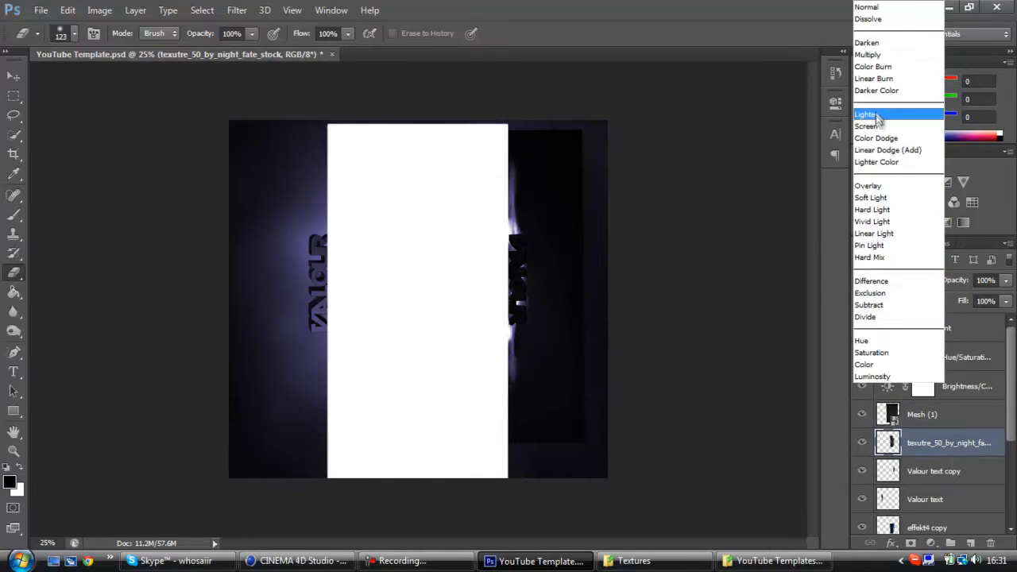
mouse_move(896, 224)
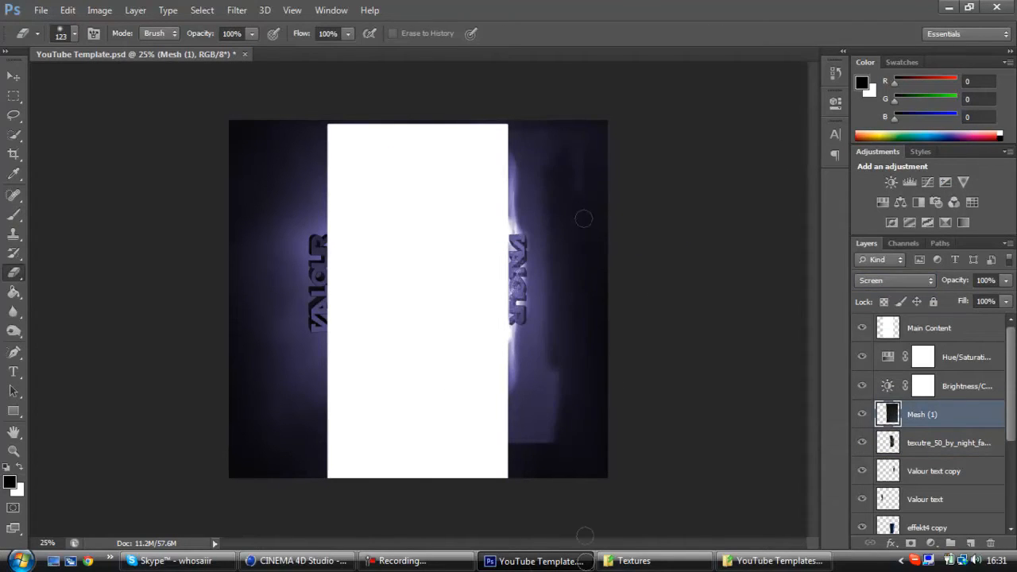
Step: Erase the excess mesh texture over the right-side glow
drag(584, 218, 535, 185)
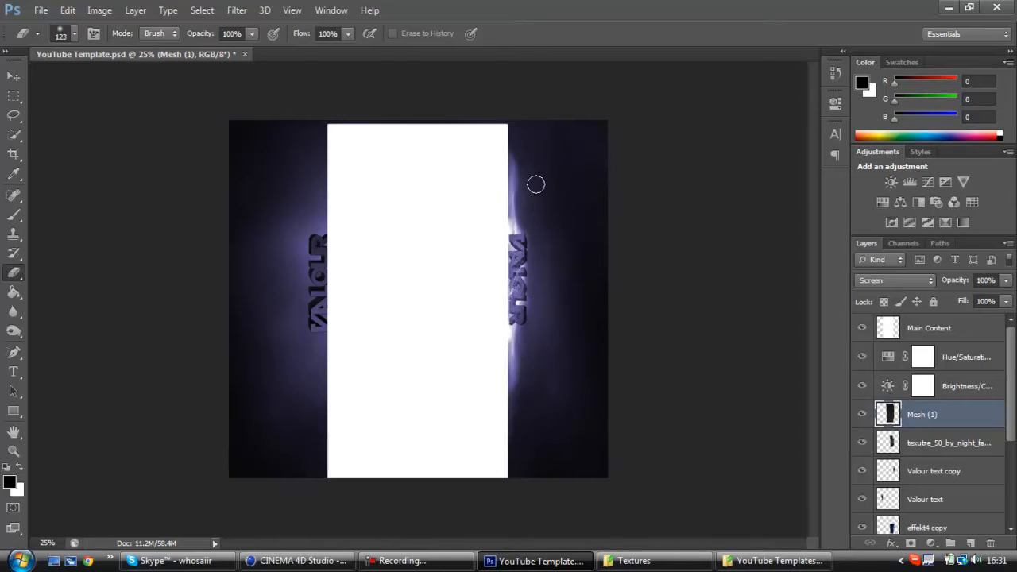
click(943, 442)
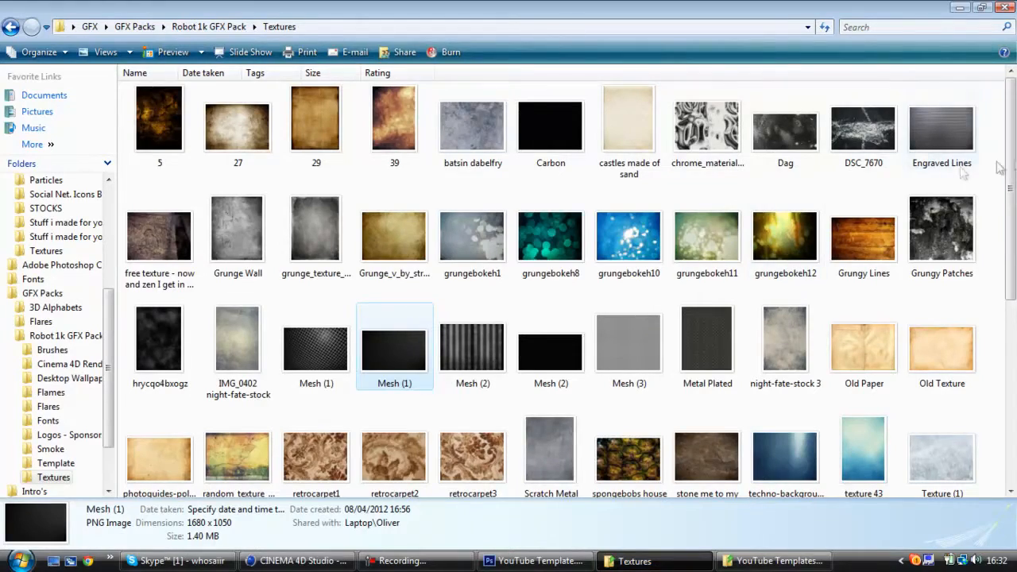
Step: Switch from the template back to Explorer to reach the Epic Texture Collection folder
click(531, 560)
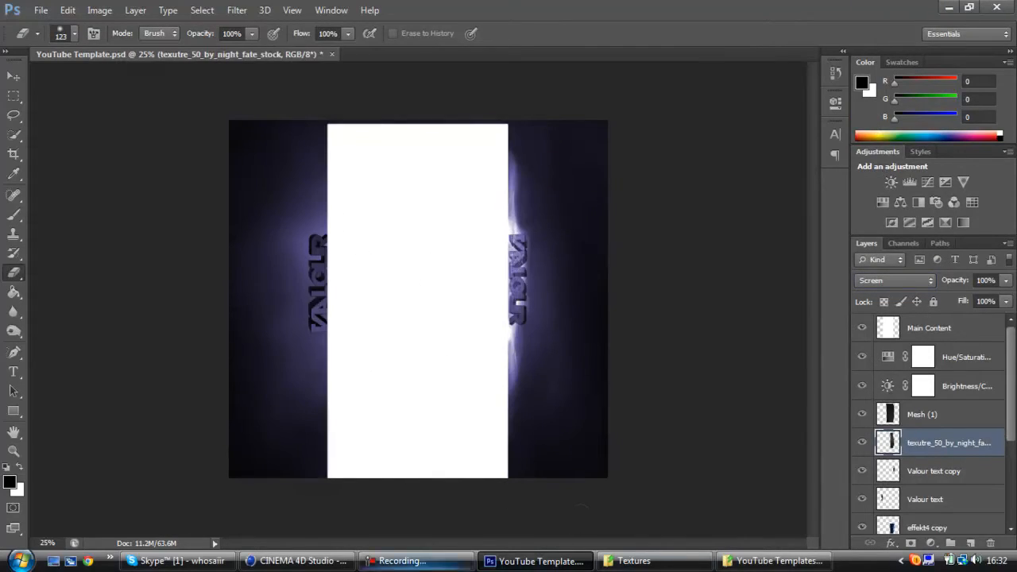
click(632, 559)
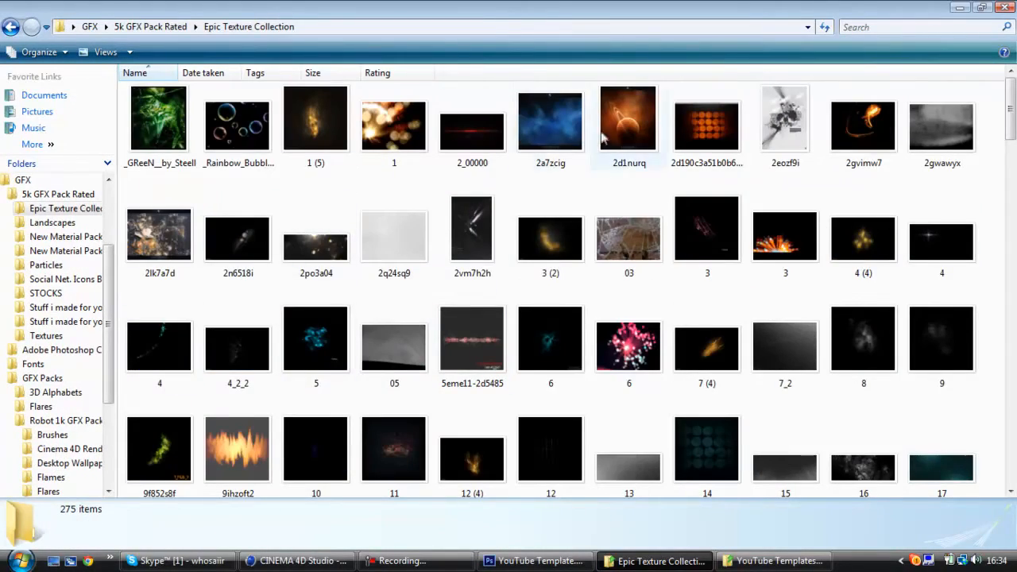
Step: Resize the placed Bright_Blue_Texture and set its blend mode to Overlay
scroll(down, 3)
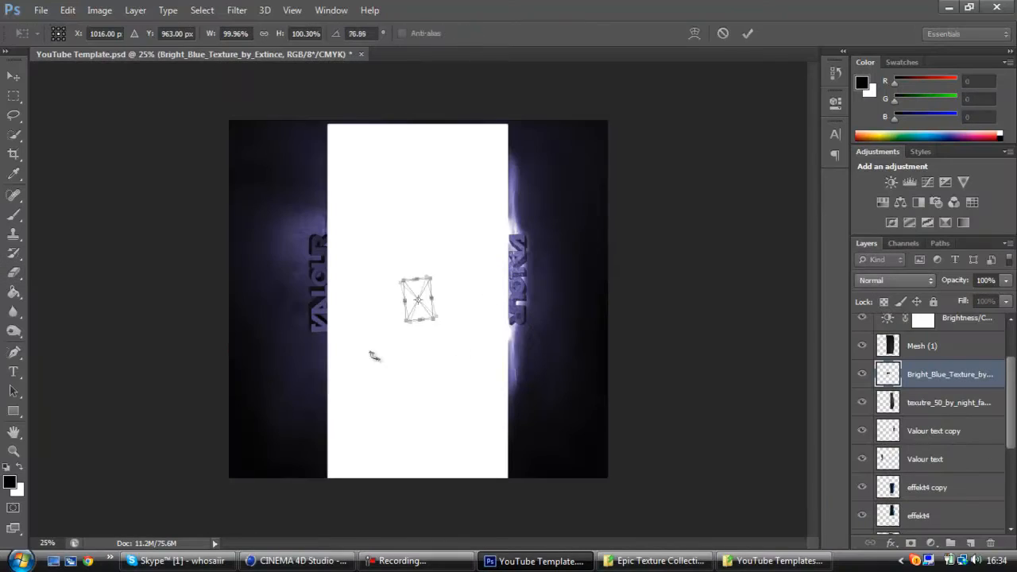
drag(420, 299, 521, 278)
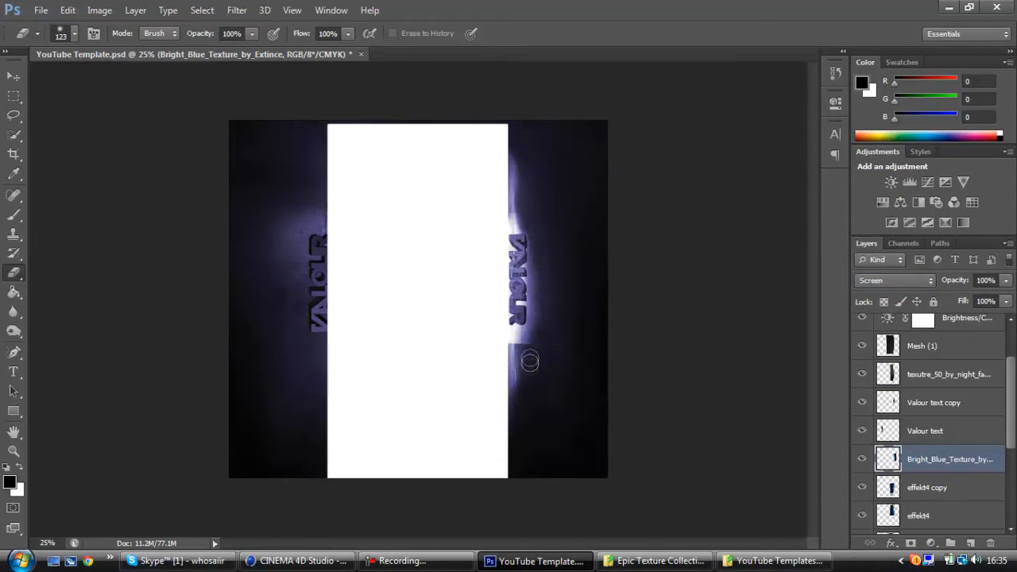
click(893, 280)
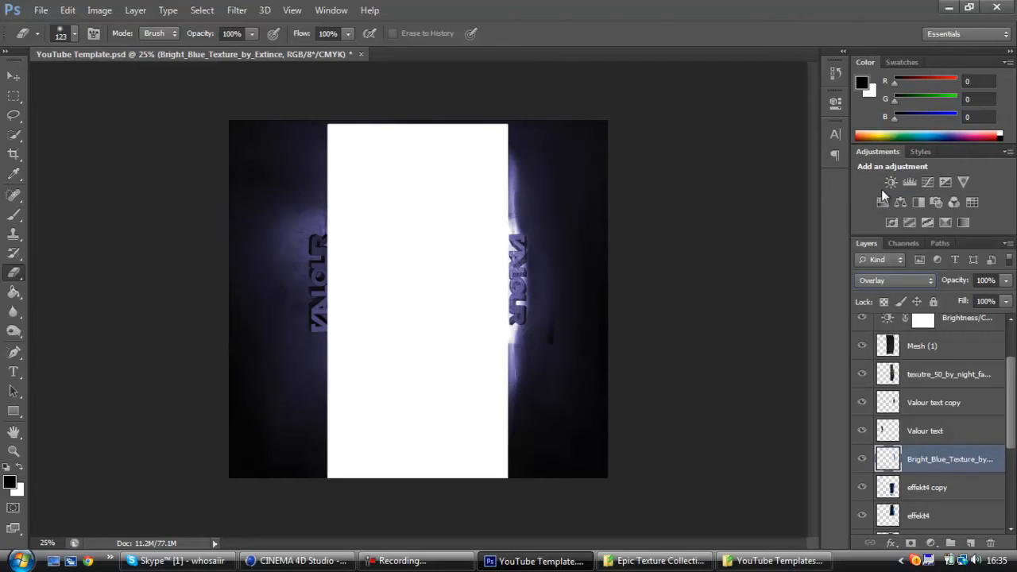
click(654, 560)
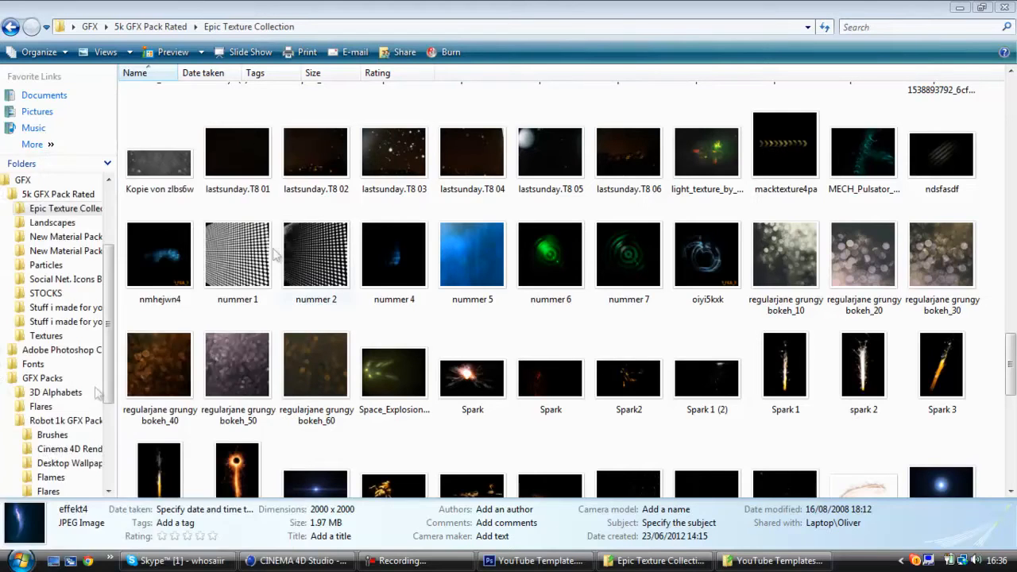
Step: Rasterize the hq1 smart object and confirm two duplicate copies of it
click(513, 561)
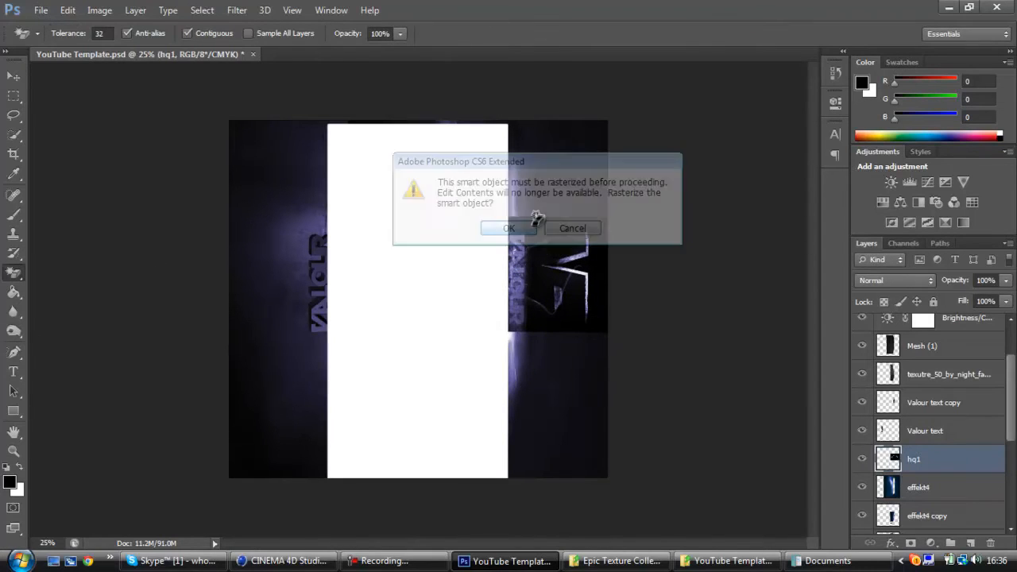
click(509, 229)
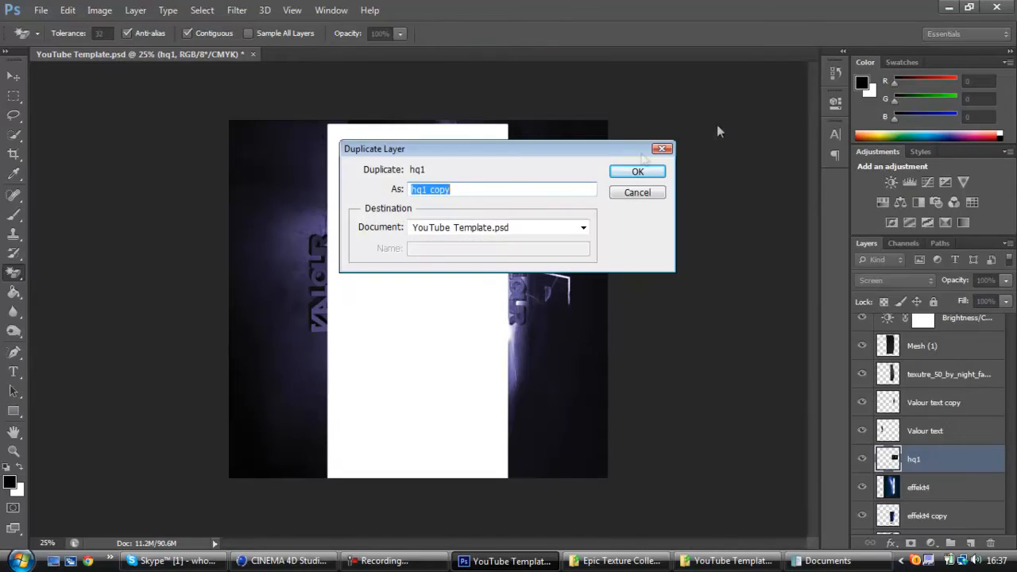
click(638, 172)
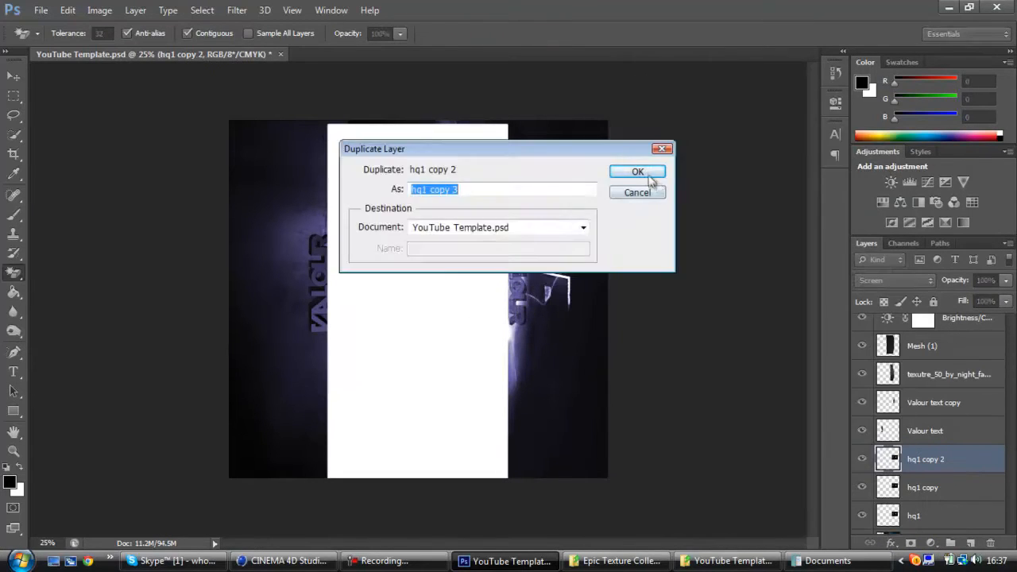
click(637, 171)
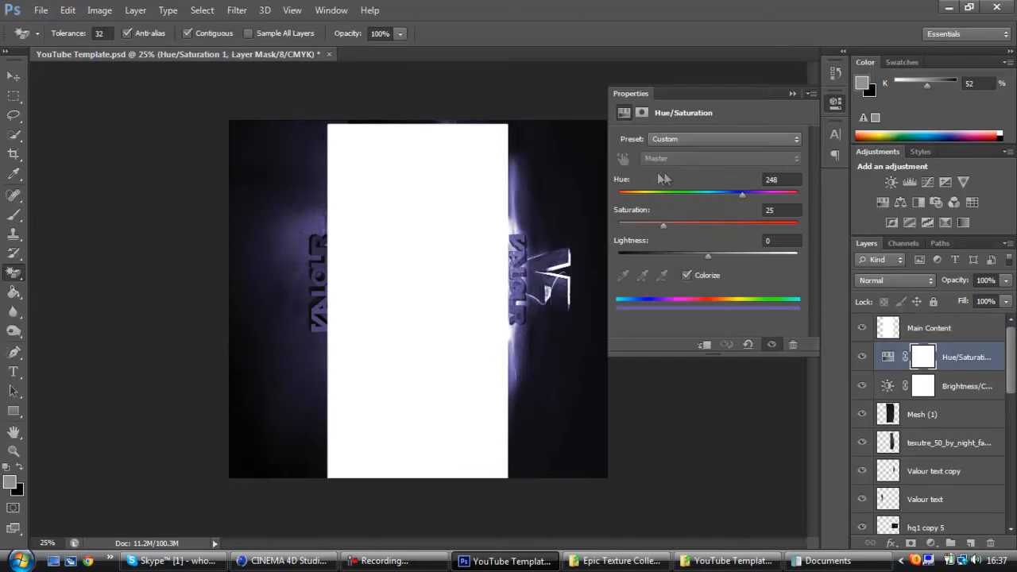
Step: Shift the Hue/Saturation hue toward red with Colorize, then select the Mesh (1) layer
drag(744, 193, 798, 194)
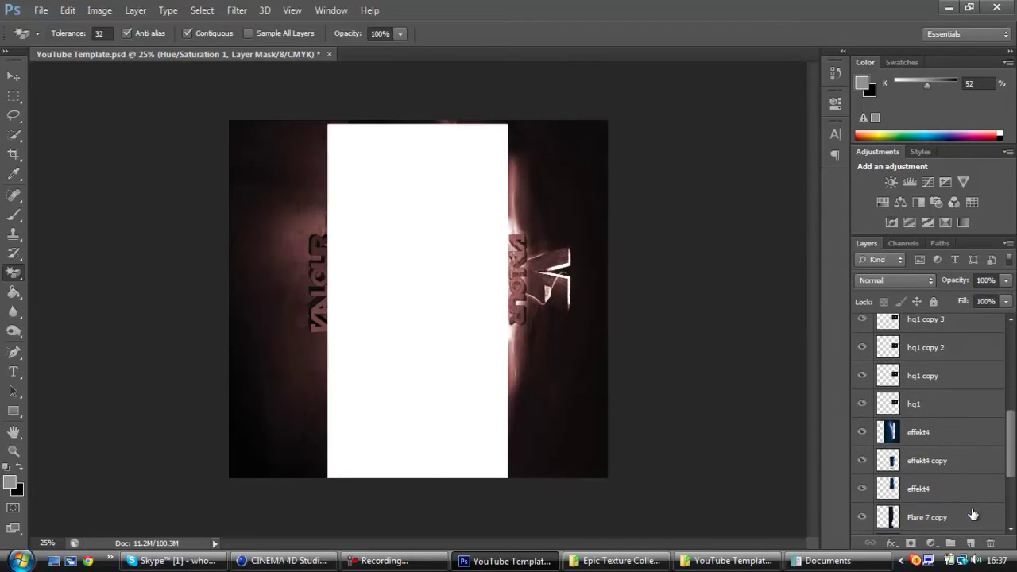
click(931, 518)
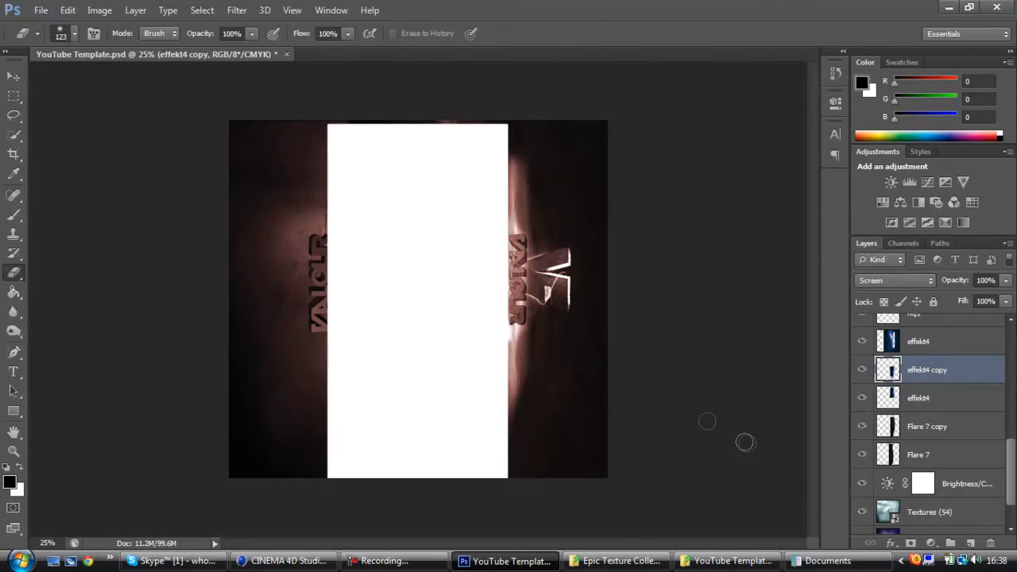
click(918, 454)
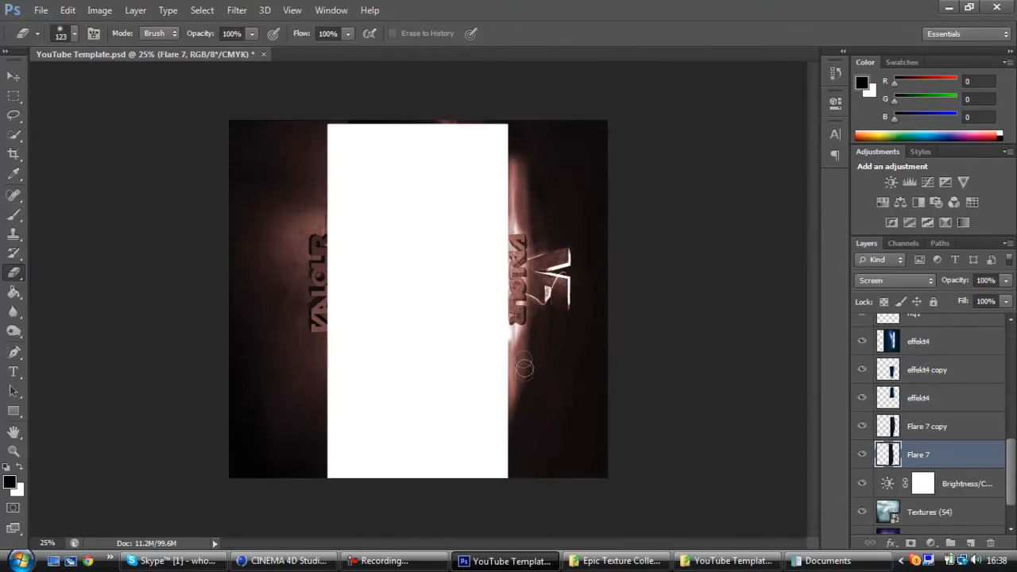
click(928, 426)
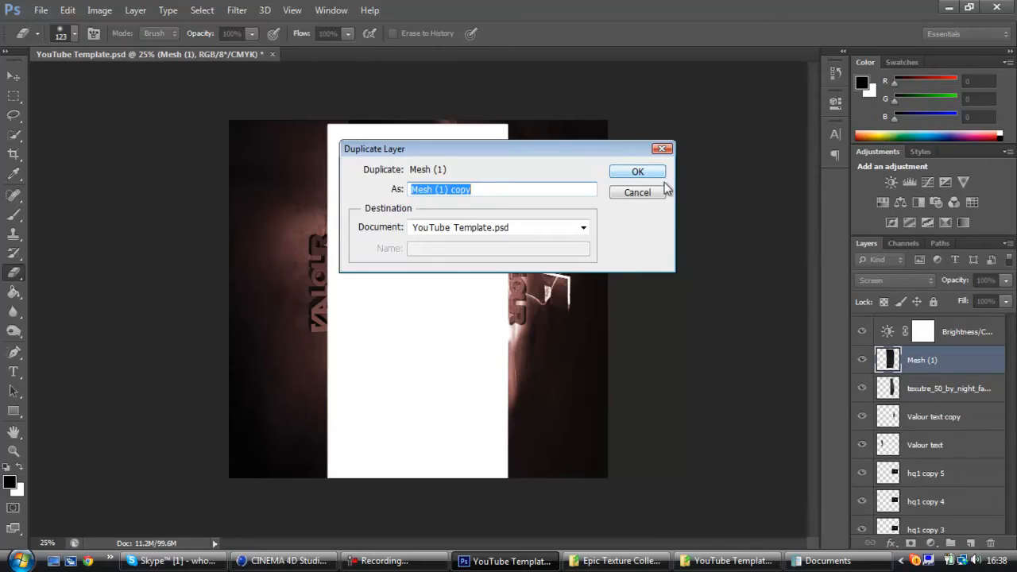
Step: Duplicate Mesh (1), then duplicate the effekt4 copy flare layer for the left side
click(636, 171)
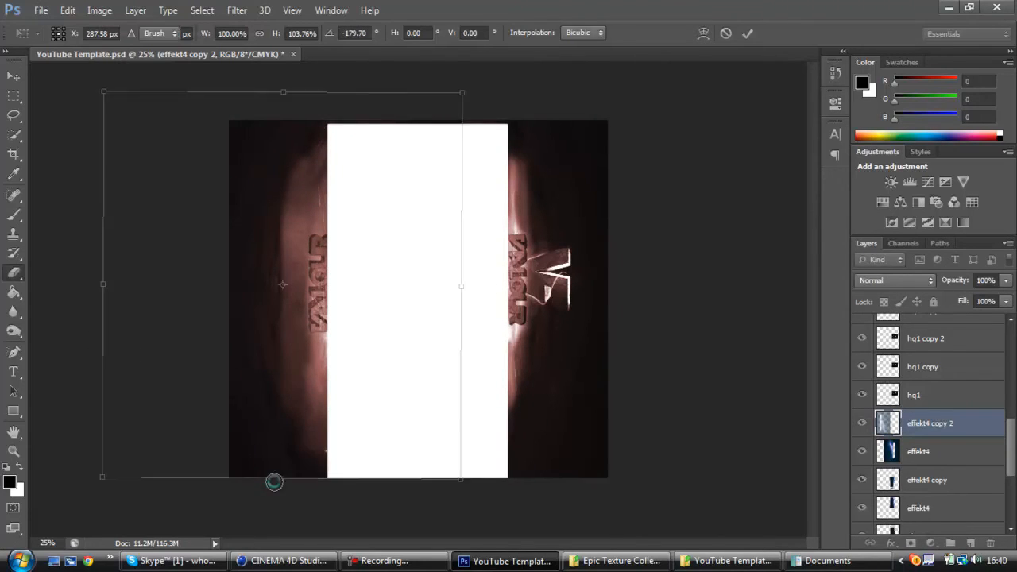
right_click(944, 423)
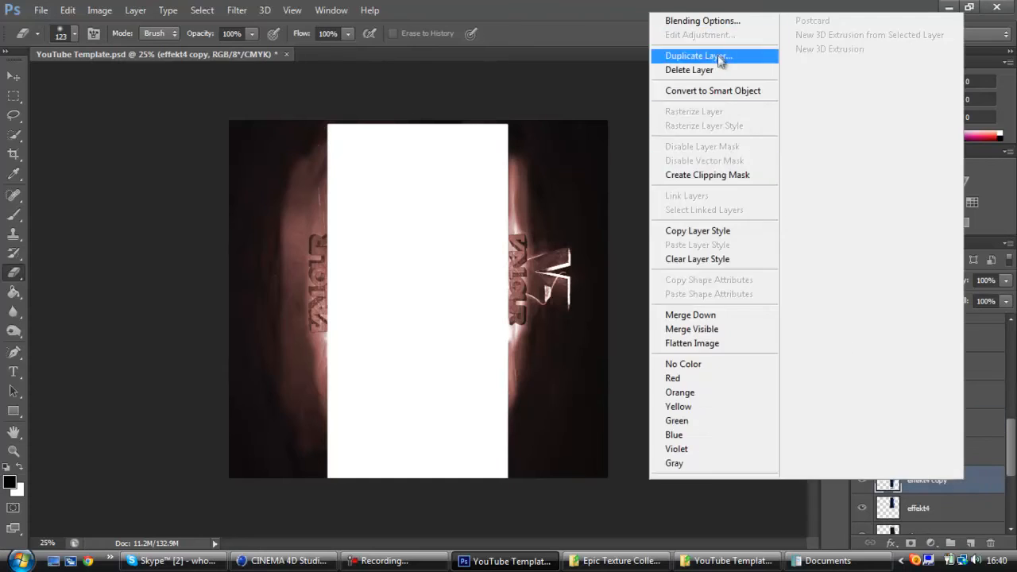
click(700, 56)
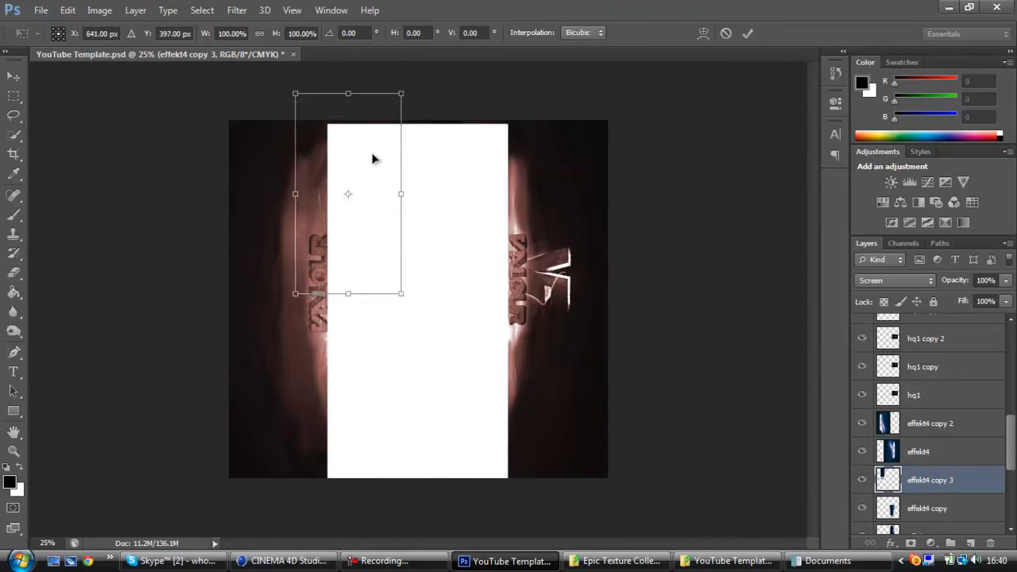